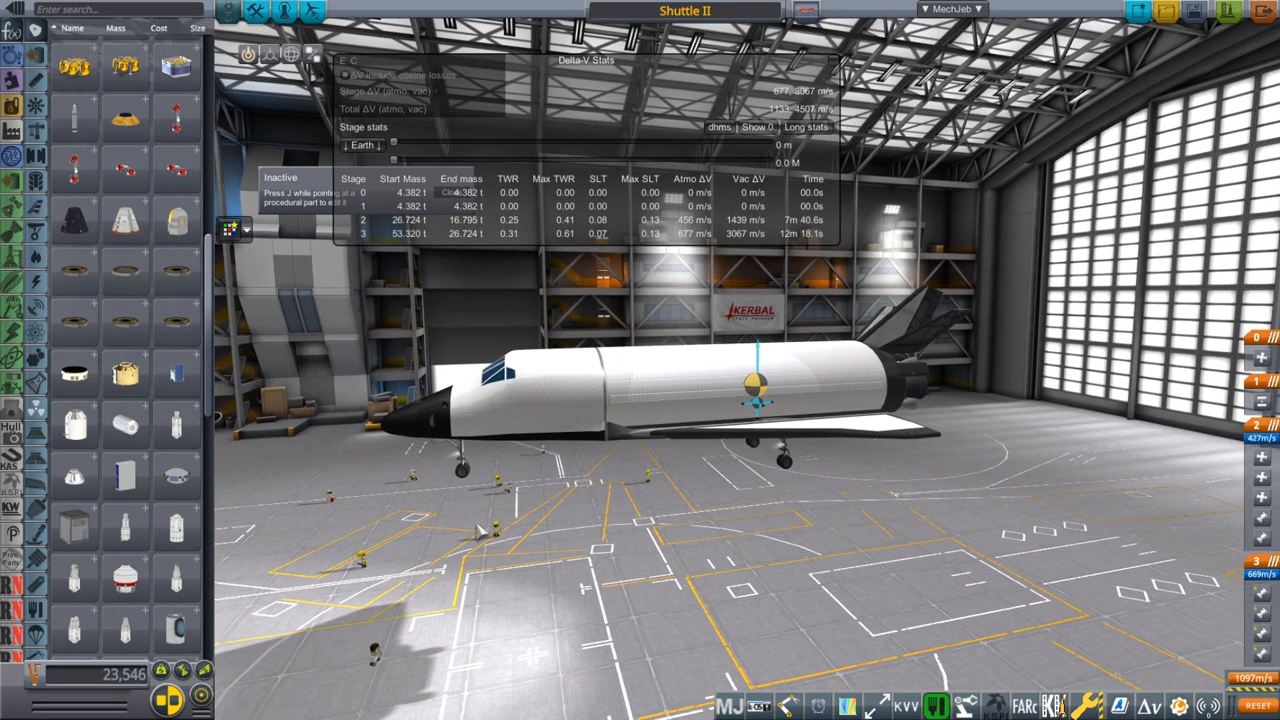
# - Zoom the VAB view out around the shuttle assembly before detaching the mid-fuselage
pyautogui.scroll(-3)
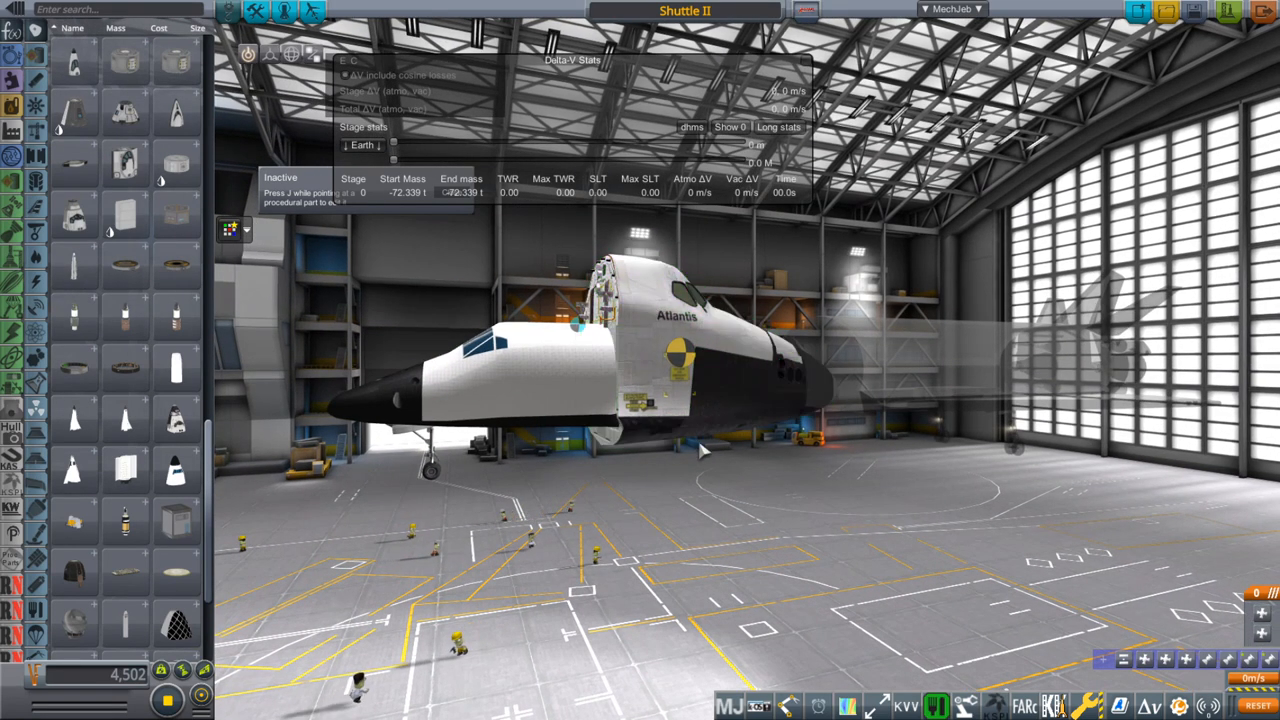
pyautogui.moveTo(664, 480)
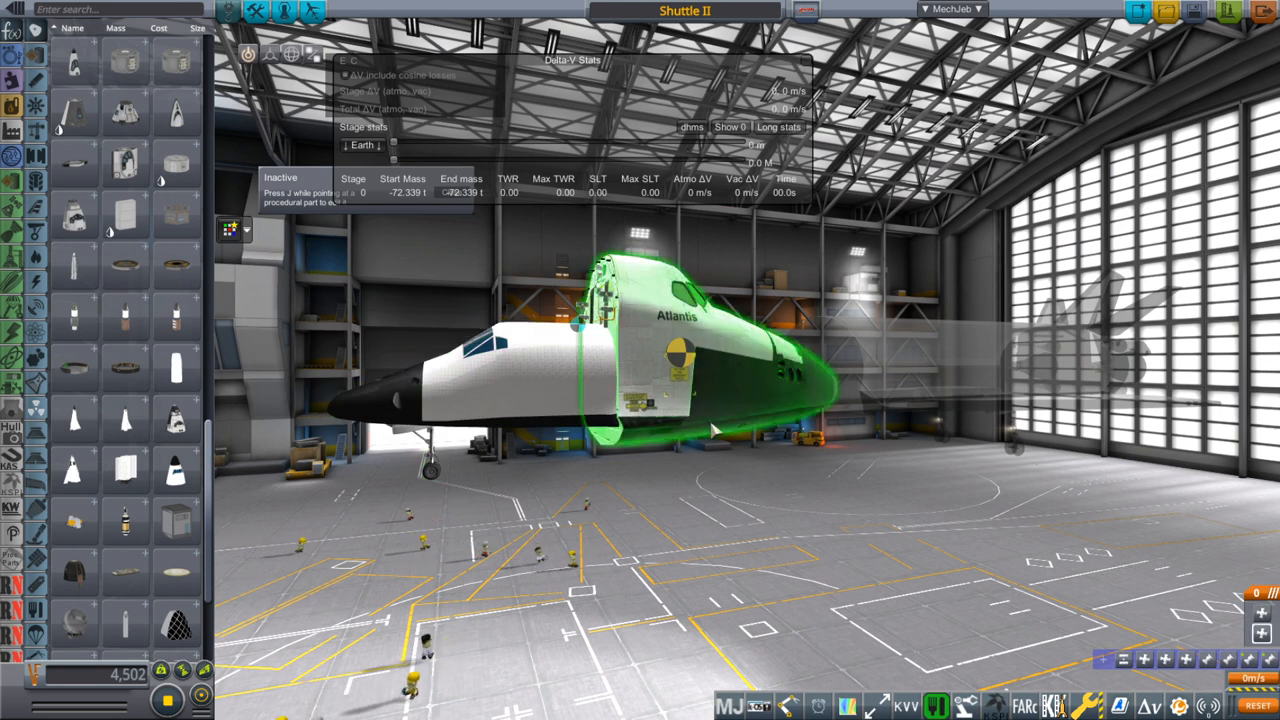
pyautogui.moveTo(770, 384)
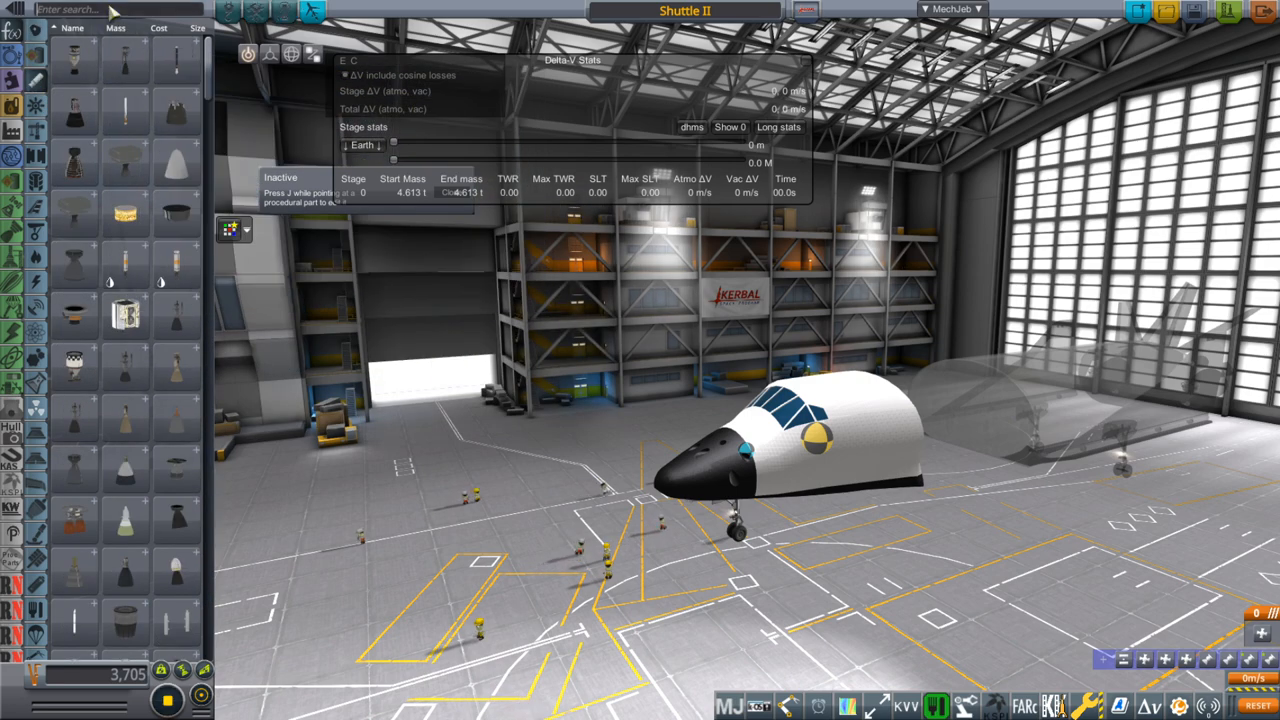
pyautogui.write('s-310')
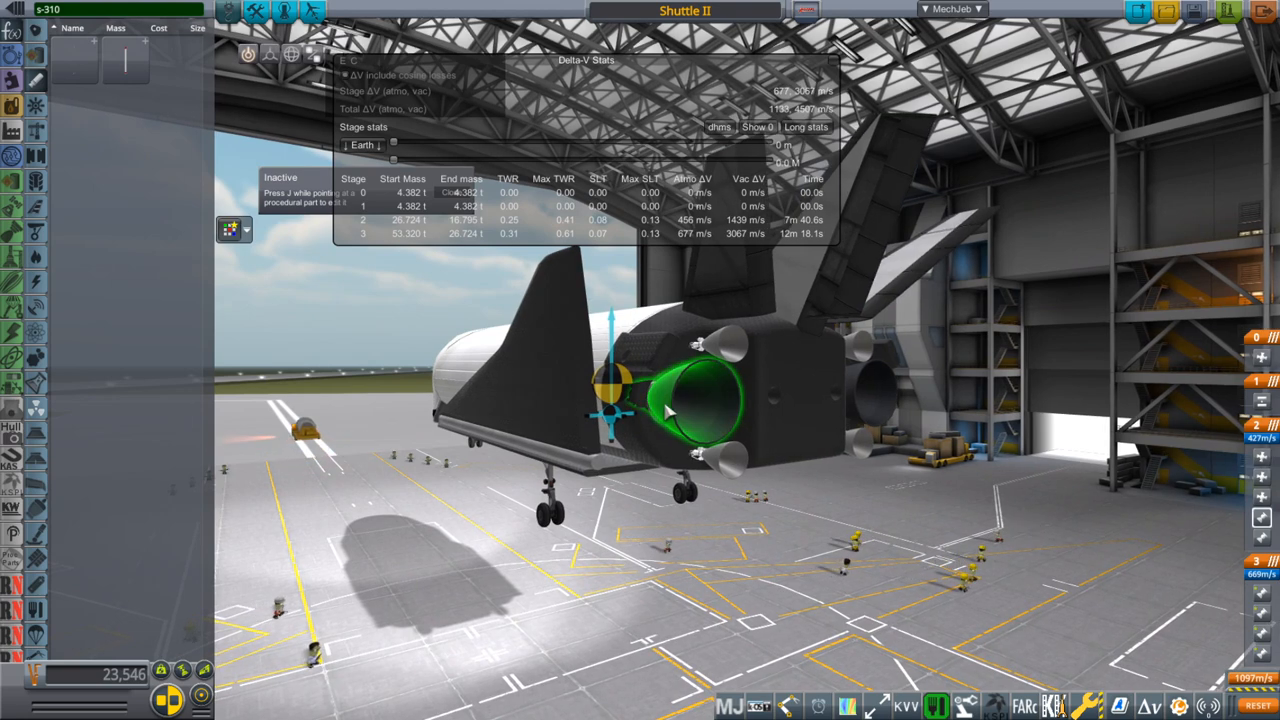
# - Bring up the rear main engine's part panel with gimbal, thrust limiter and propellant options
pyautogui.rightClick(700, 390)
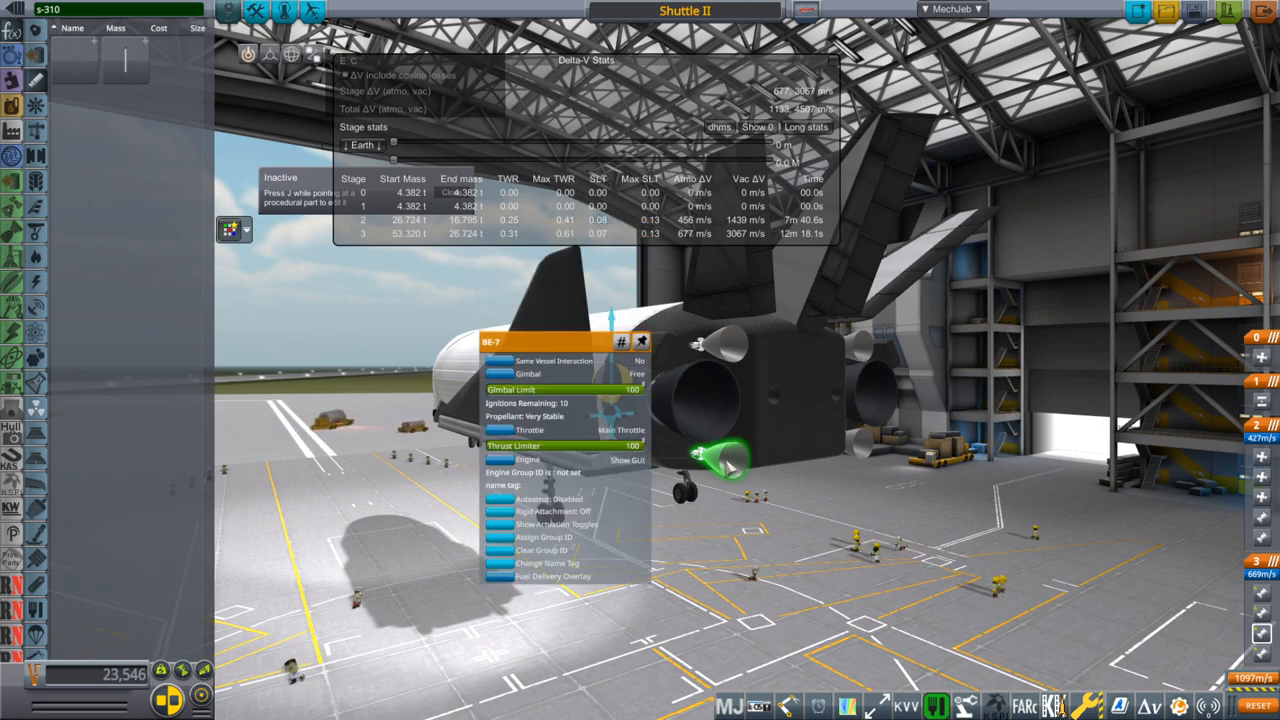
pyautogui.moveTo(988, 516)
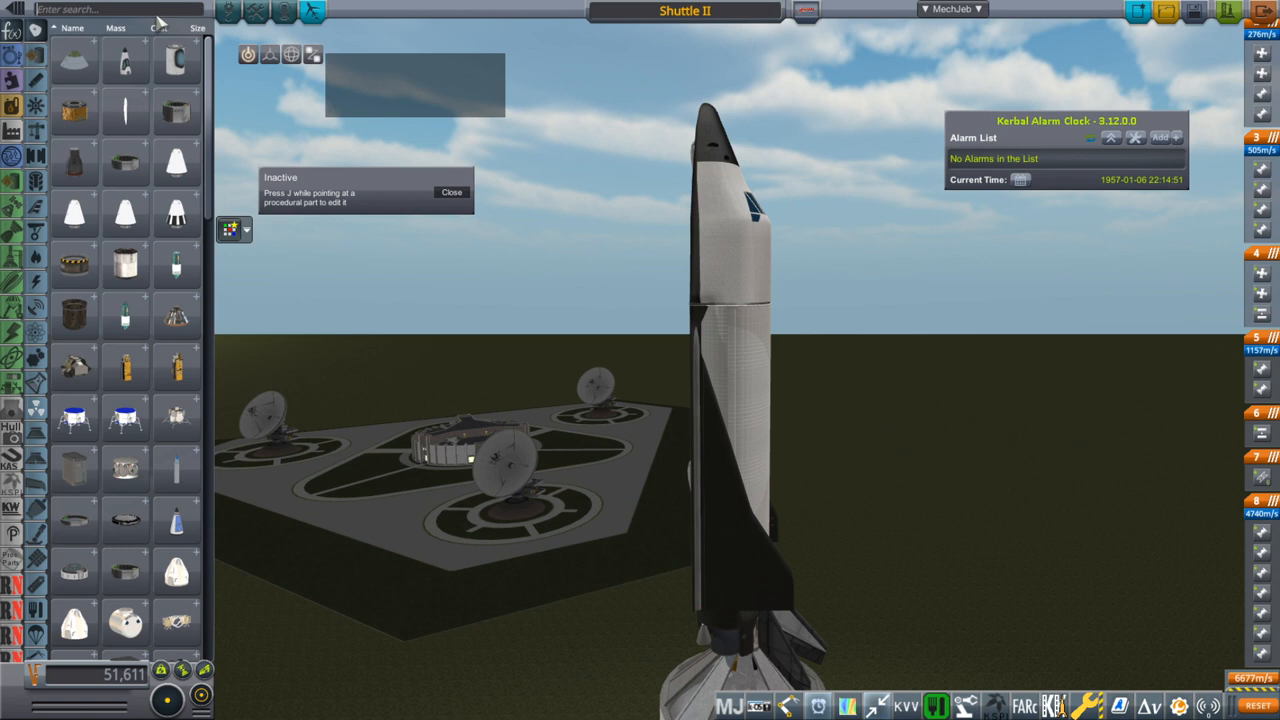
# - Filter the parts list for New Glenn components by searching 'new gle'
pyautogui.write('new gle')
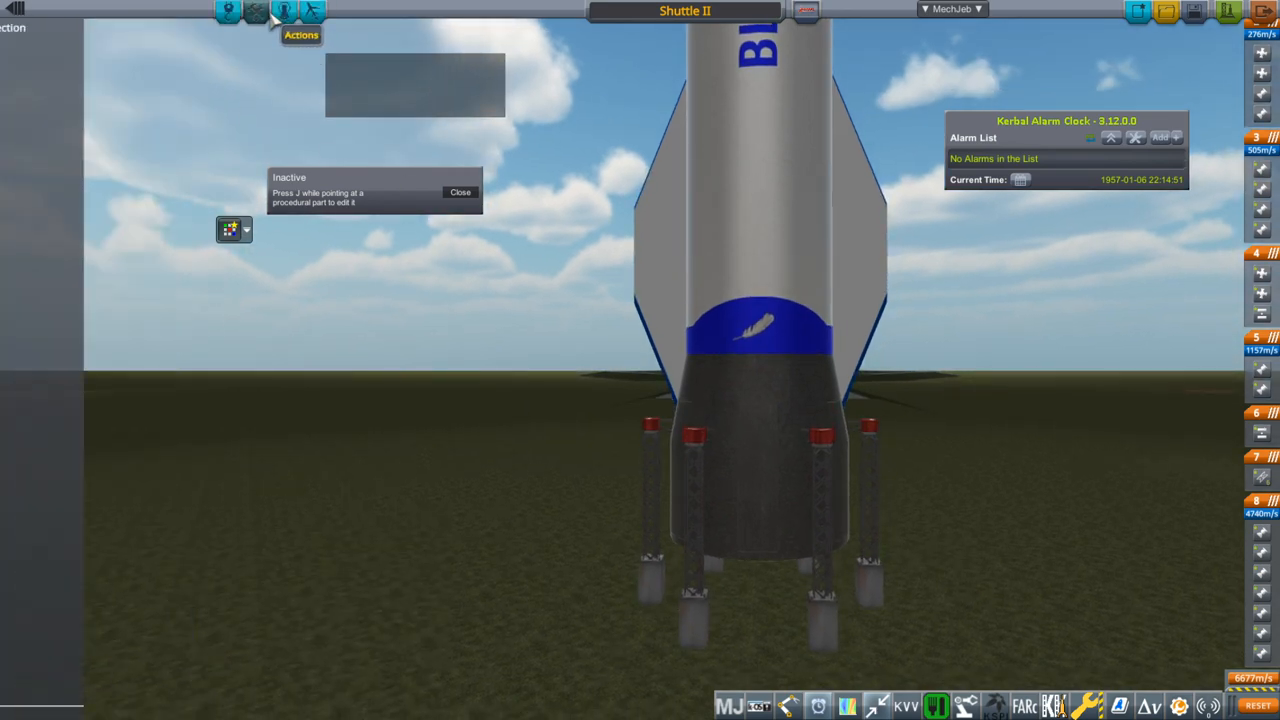
pyautogui.click(284, 12)
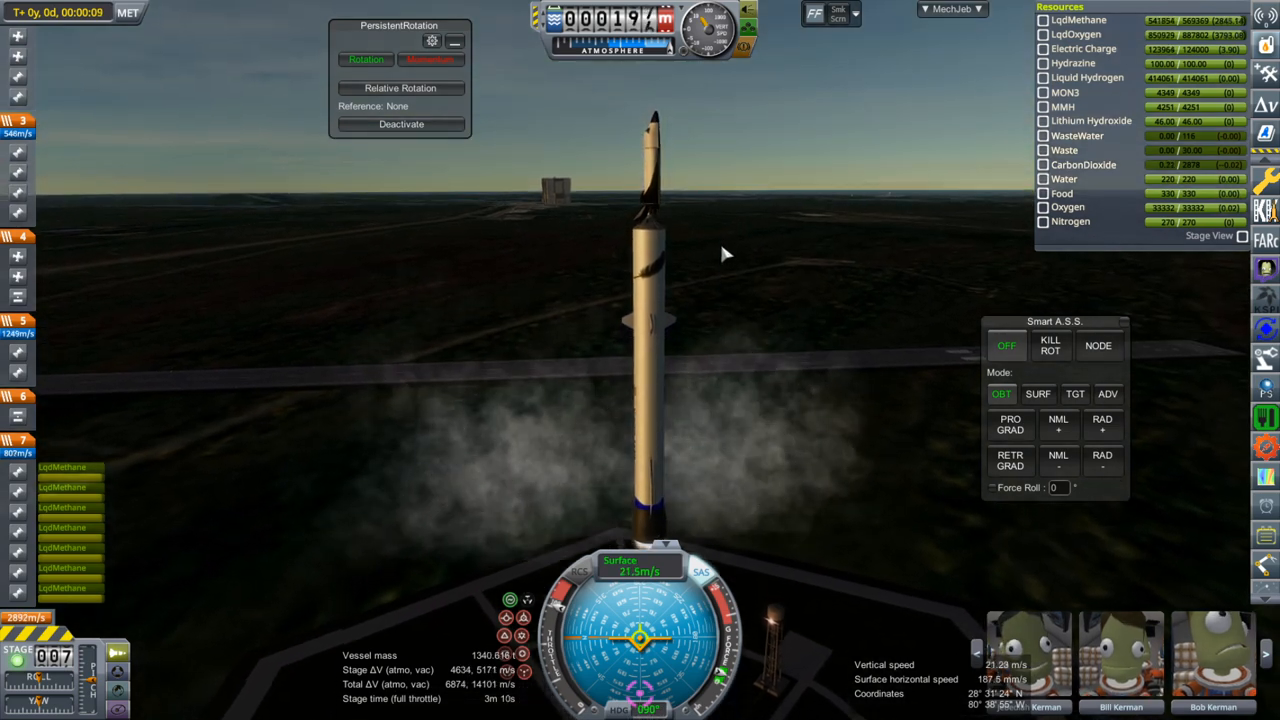
# - Set Smart A.S.S. to SURF hold at HDG 90, PIT 90, ROL 180 for liftoff
pyautogui.click(1038, 392)
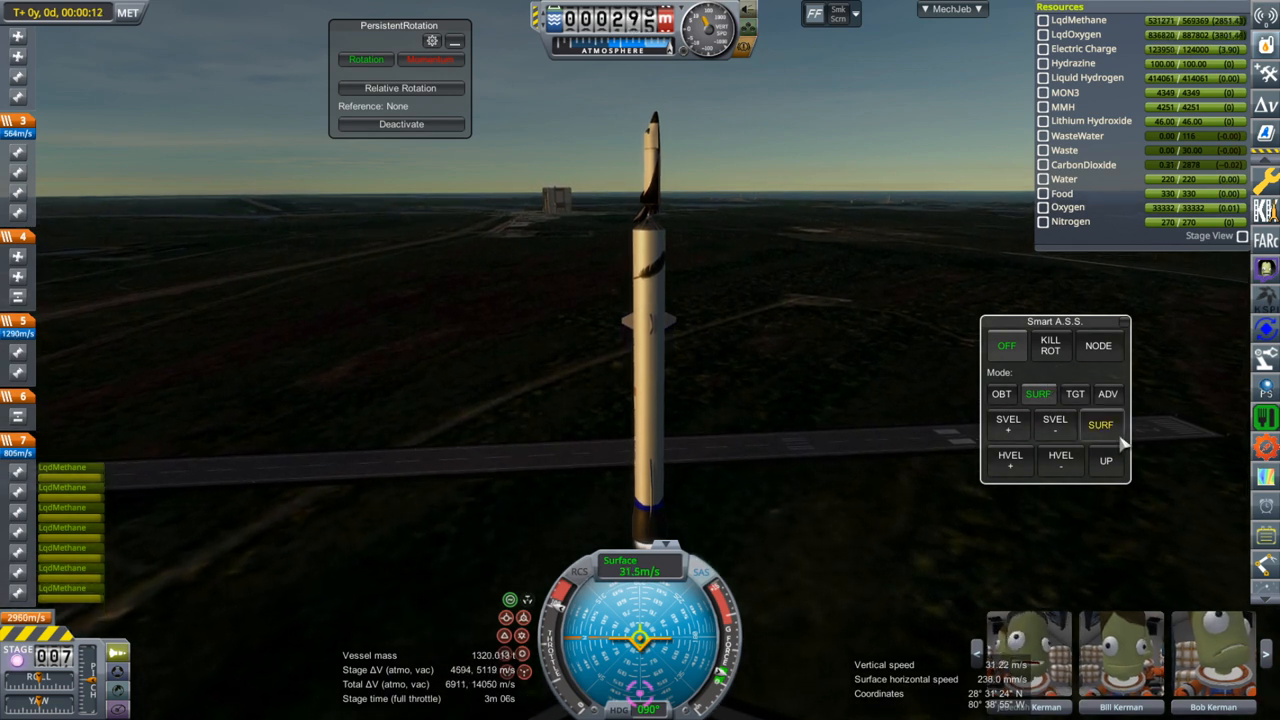
pyautogui.click(1100, 424)
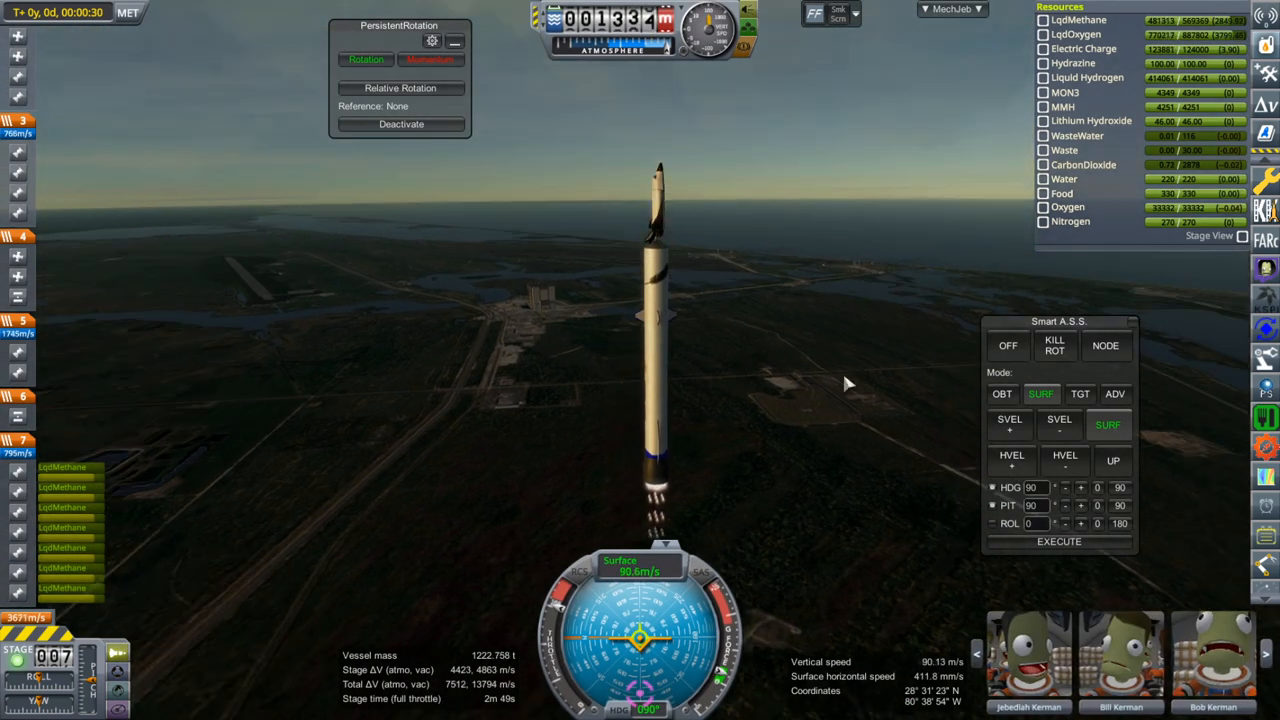
# - Adjust the Smart A.S.S. surface hold as the rocket pitches over eastward
pyautogui.click(1066, 504)
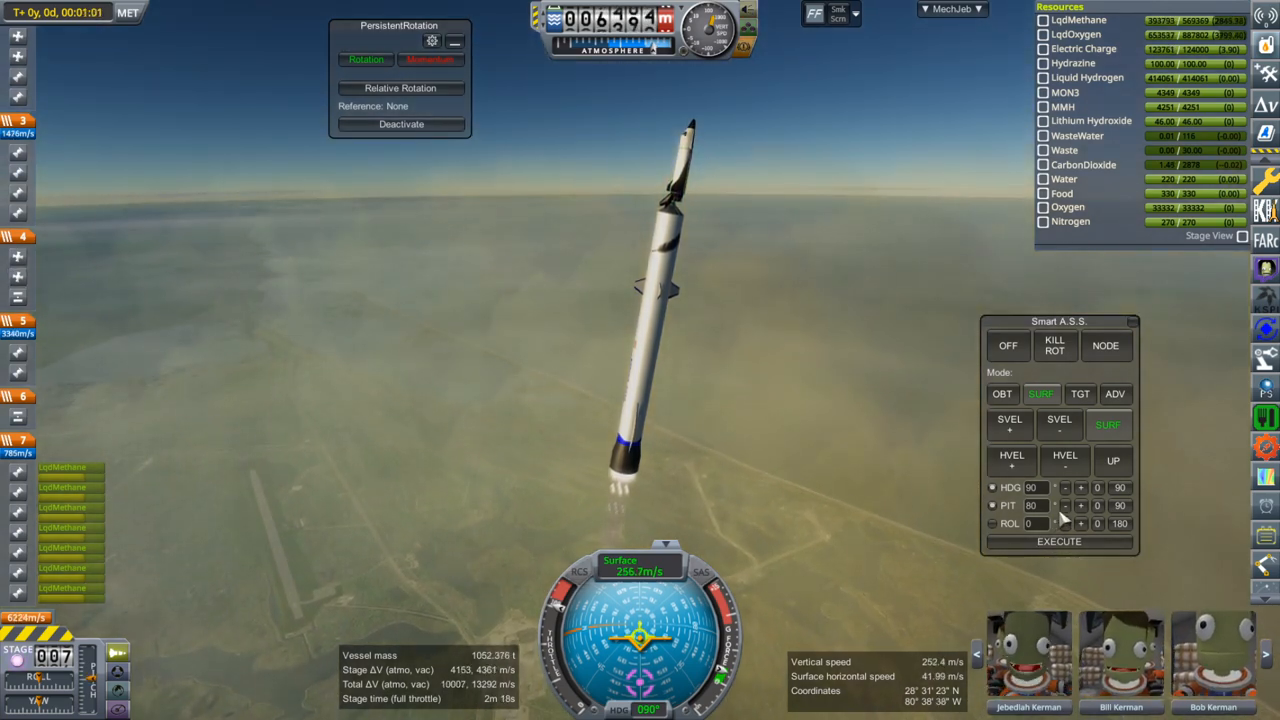
pyautogui.click(1064, 504)
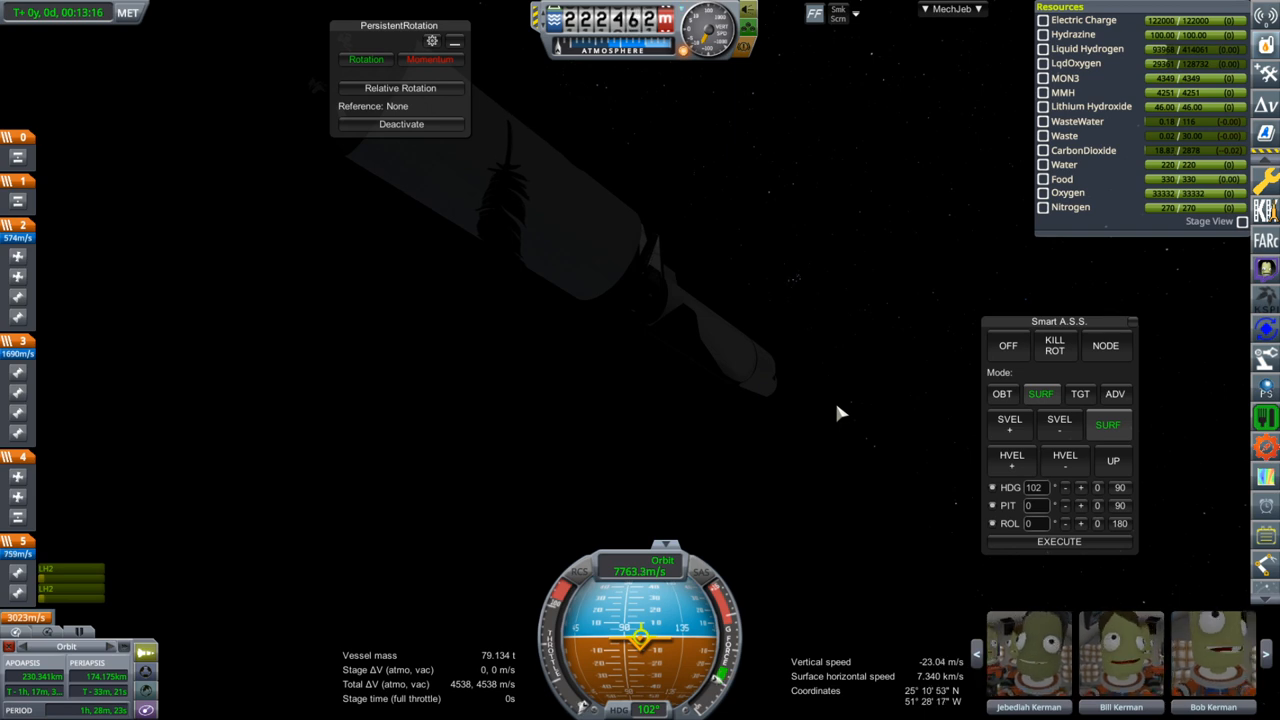
pyautogui.moveTo(912, 372)
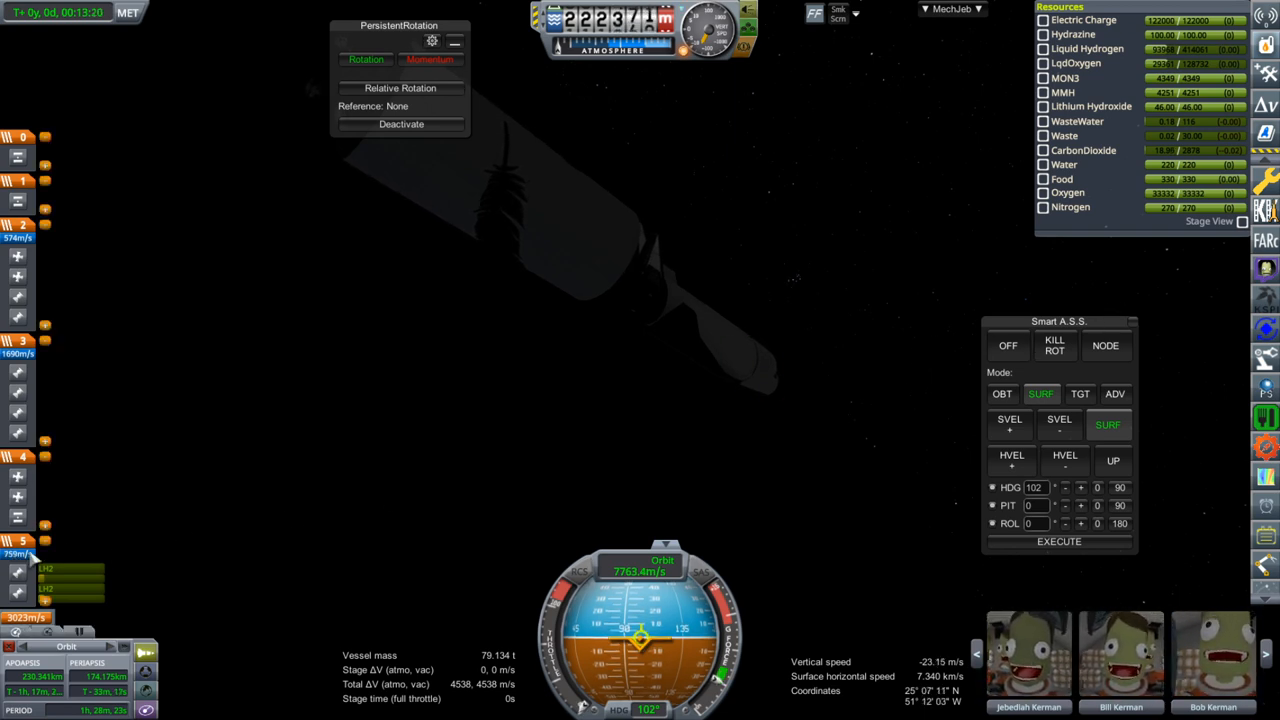
# - Toggle a toolbar control while MechJeb flies the stack up into orbit near 178 km
pyautogui.click(952, 8)
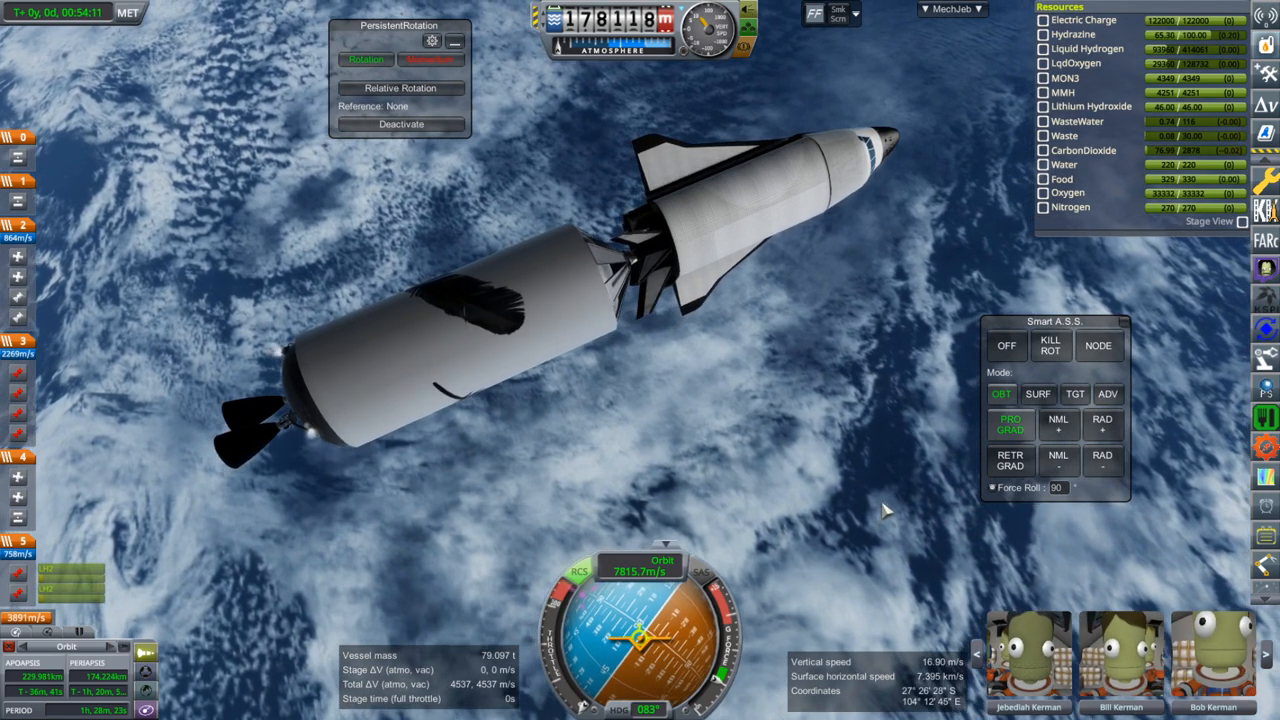
# - Switch Smart A.S.S. off, kill rotation, and ready the stack for shuttle separation
pyautogui.click(1008, 344)
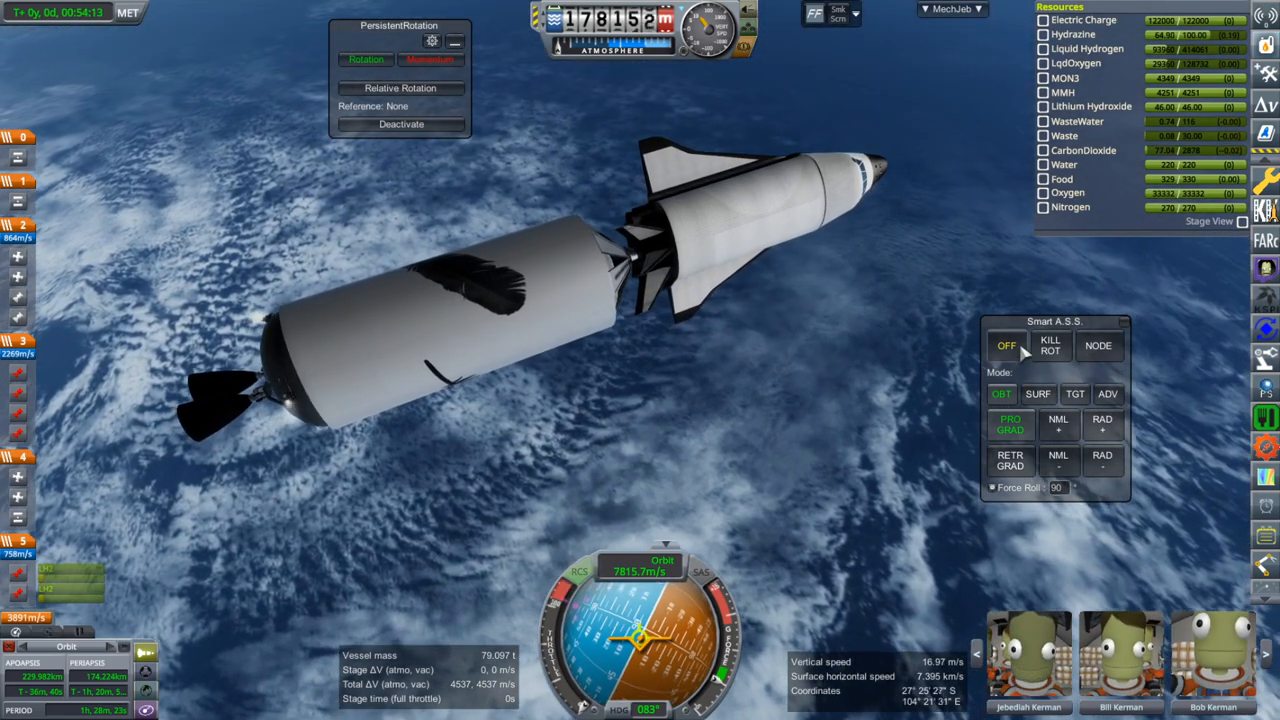
pyautogui.click(1050, 344)
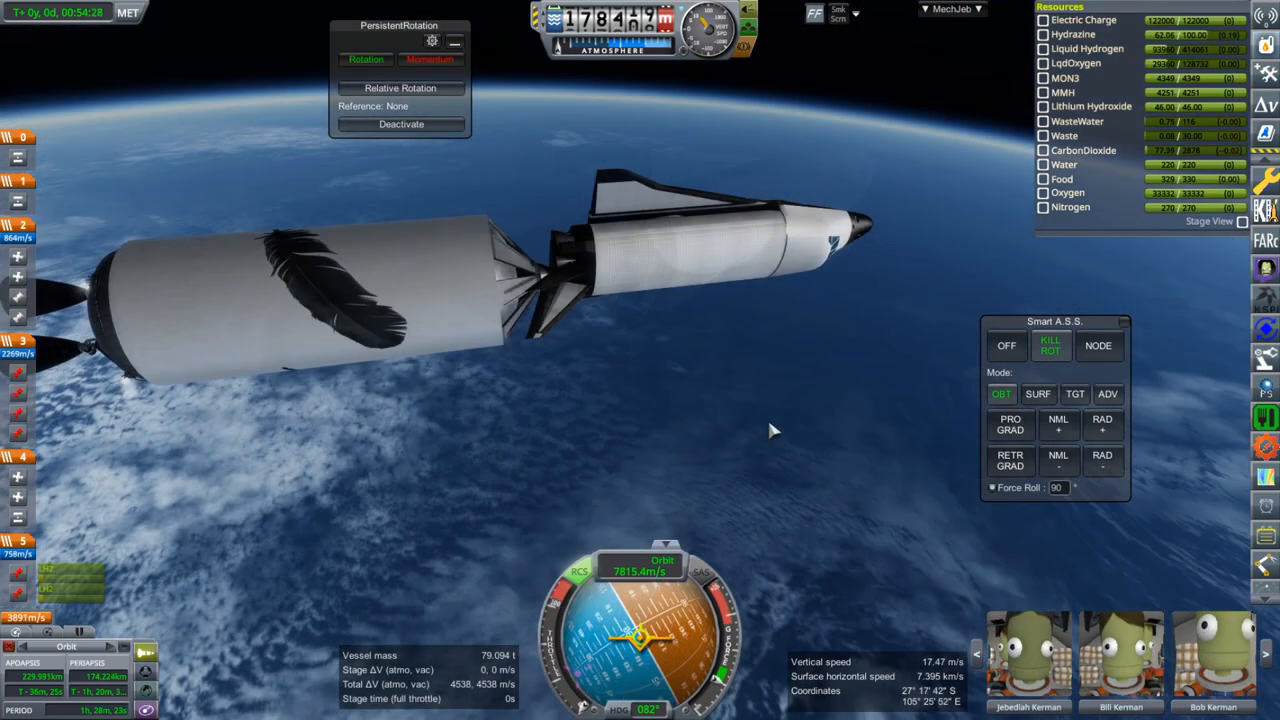
pyautogui.click(1006, 344)
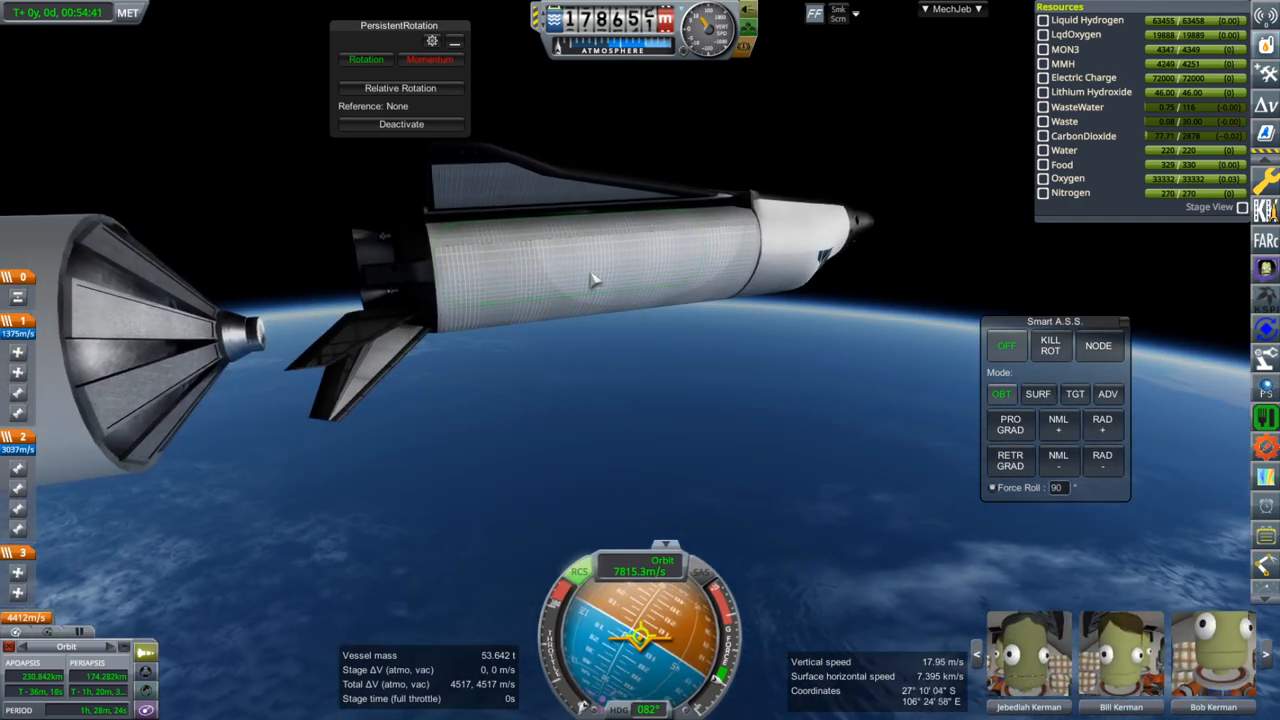
pyautogui.rightClick(590, 280)
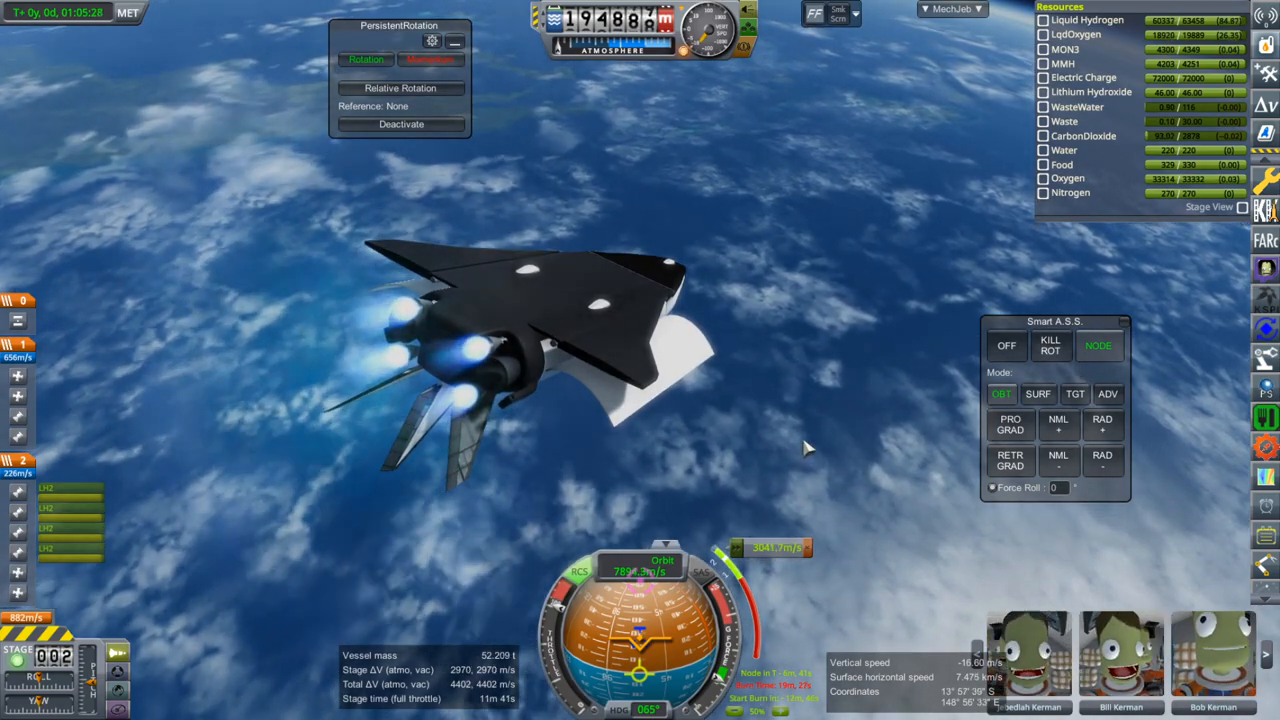
# - Check the shuttle engine's settings, then start the orbit-raising burn under time warp
pyautogui.rightClick(500, 376)
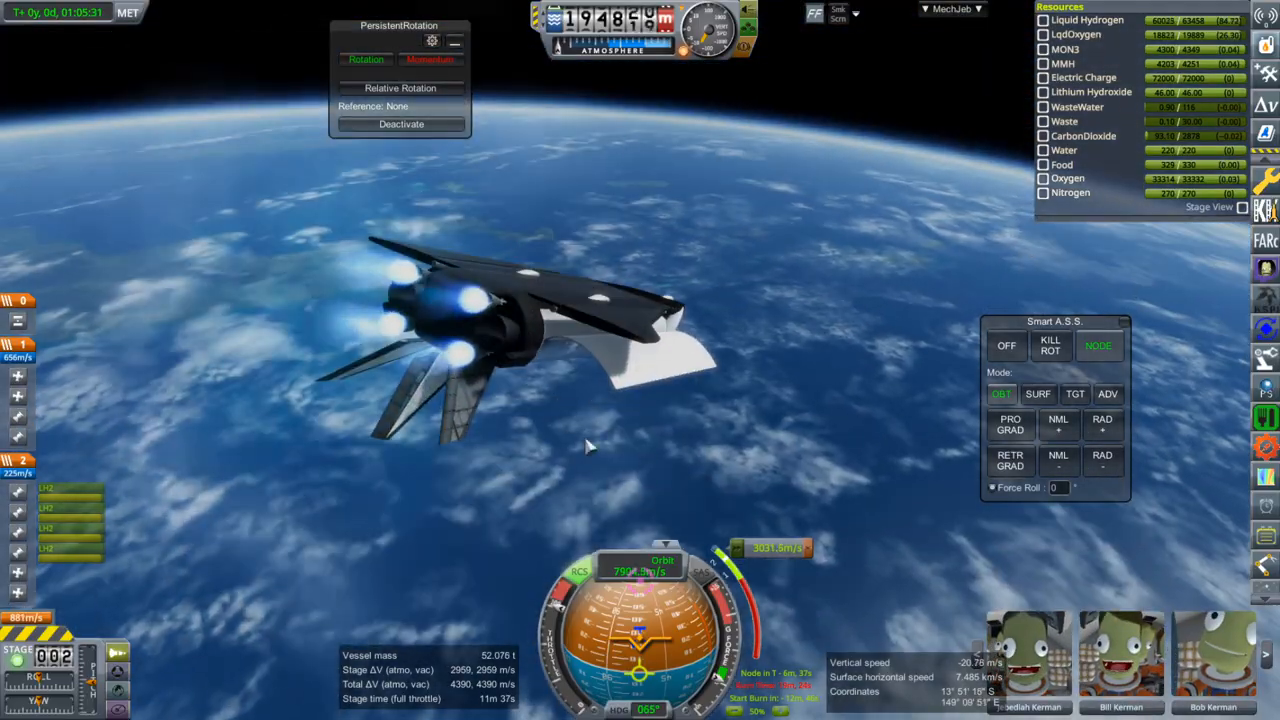
pyautogui.rightClick(450, 320)
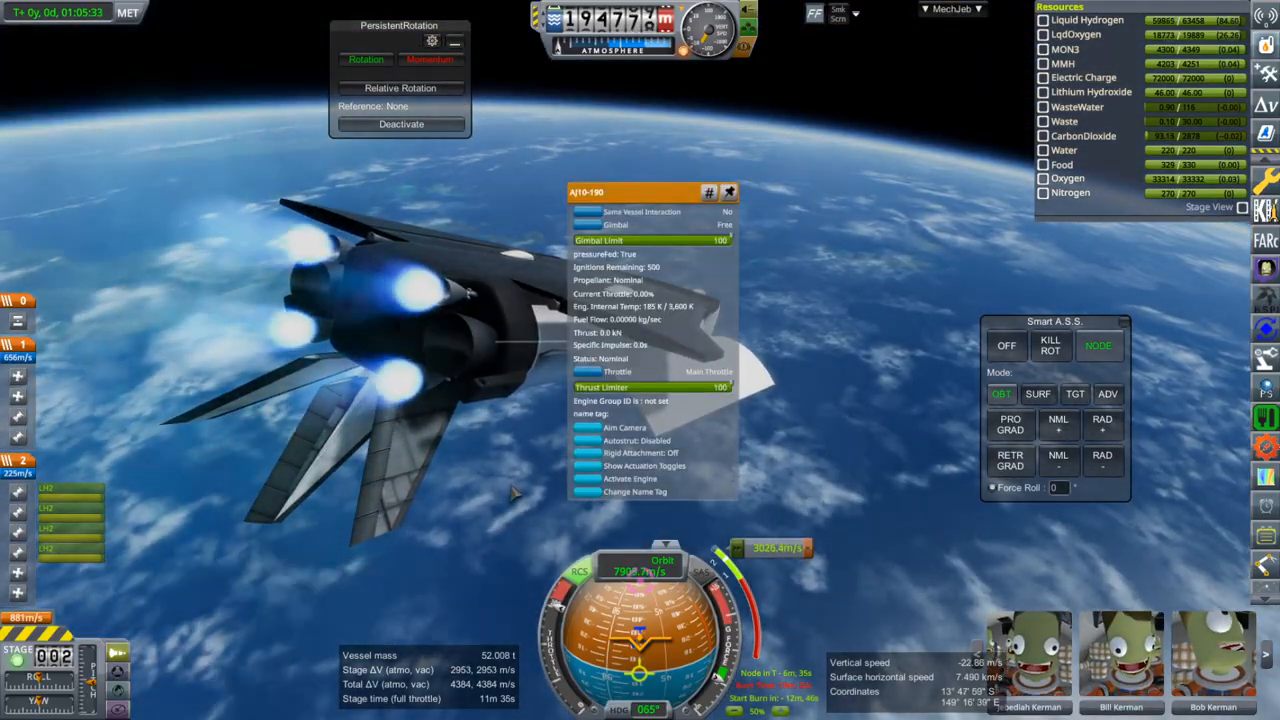
pyautogui.click(728, 192)
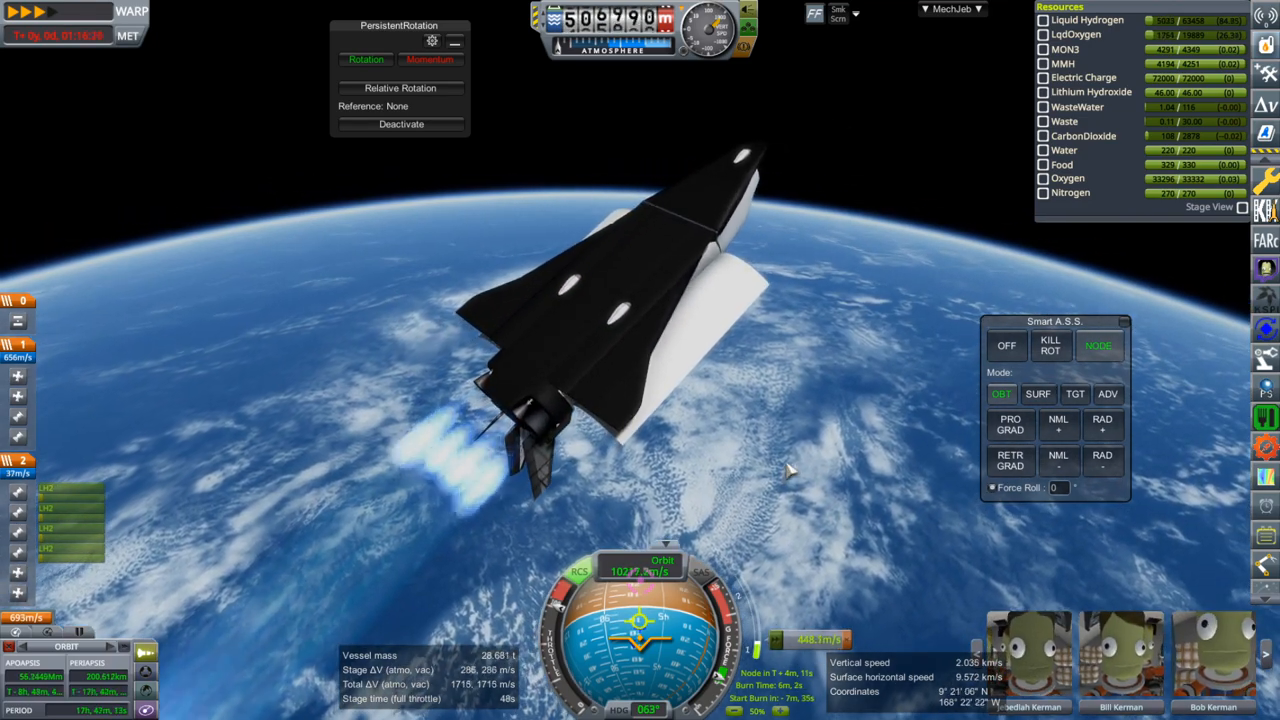
pyautogui.press('.')
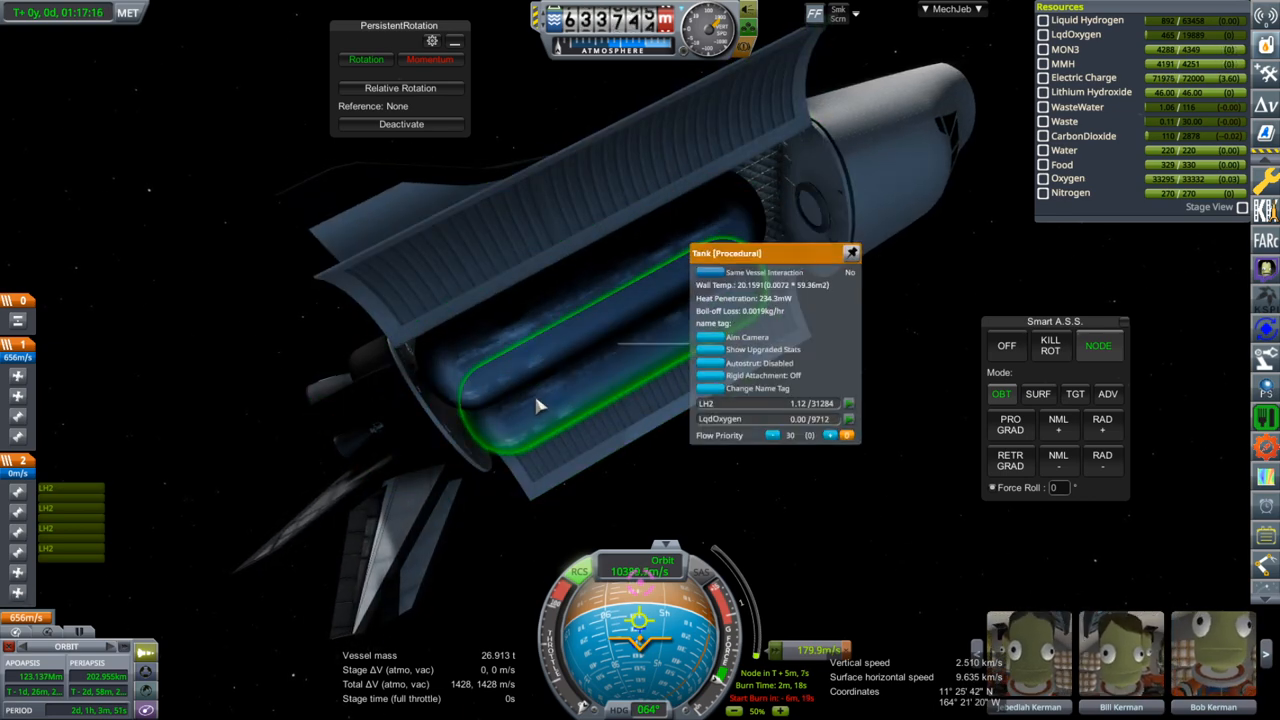
# - Close the external tank's LH2/LqdOxygen readout and speed up time as the burn continues
pyautogui.click(852, 252)
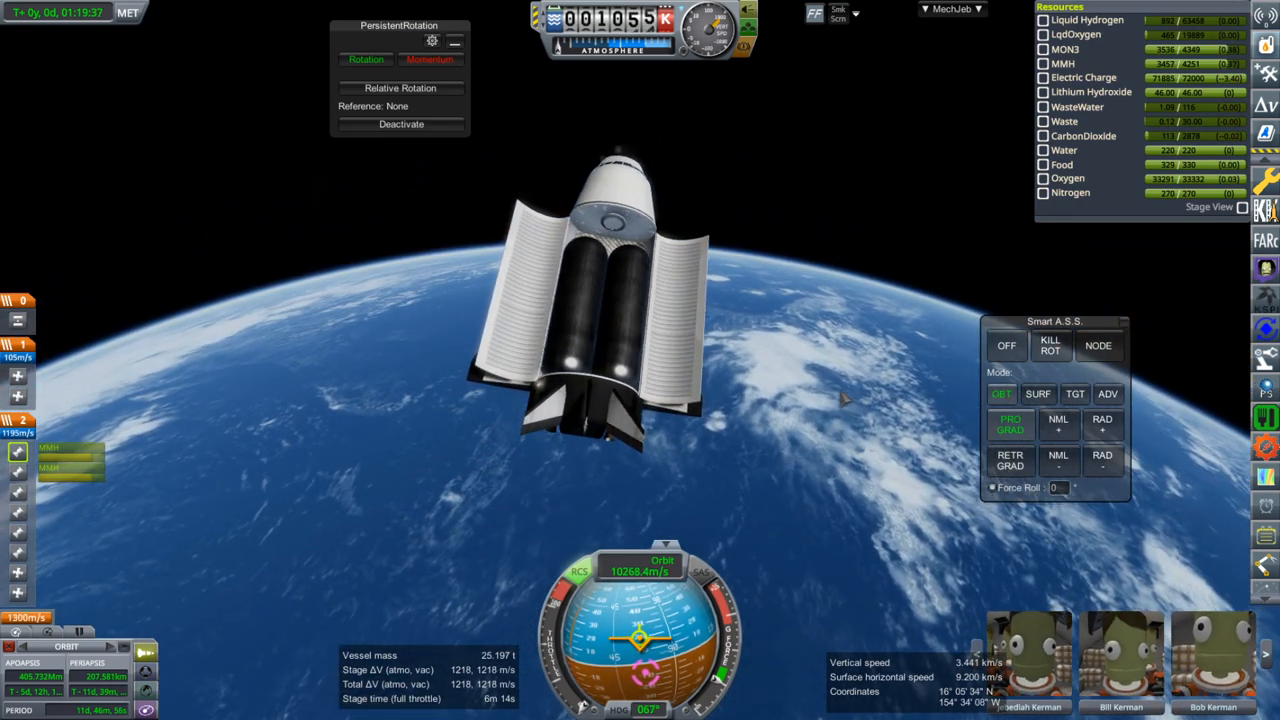
pyautogui.press('.')
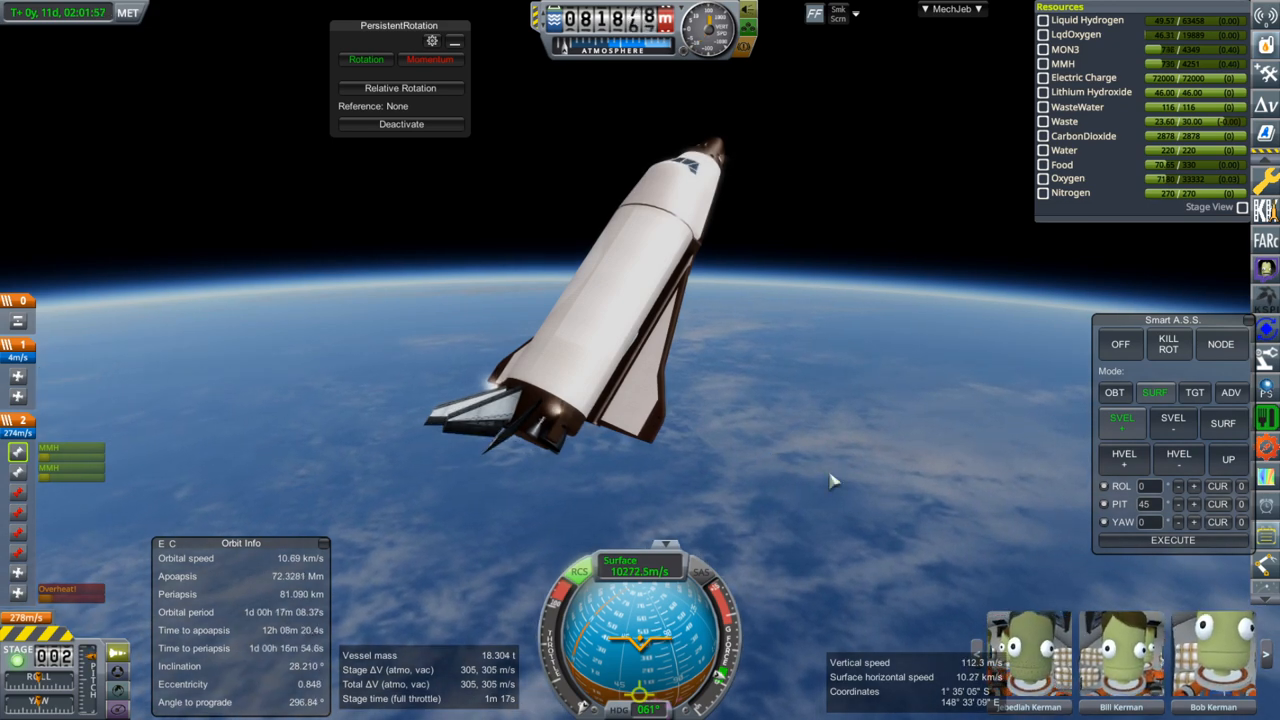
# - Change a Smart A.S.S. option after dropping the spent external tank in the 69,700 km orbit
pyautogui.click(1192, 504)
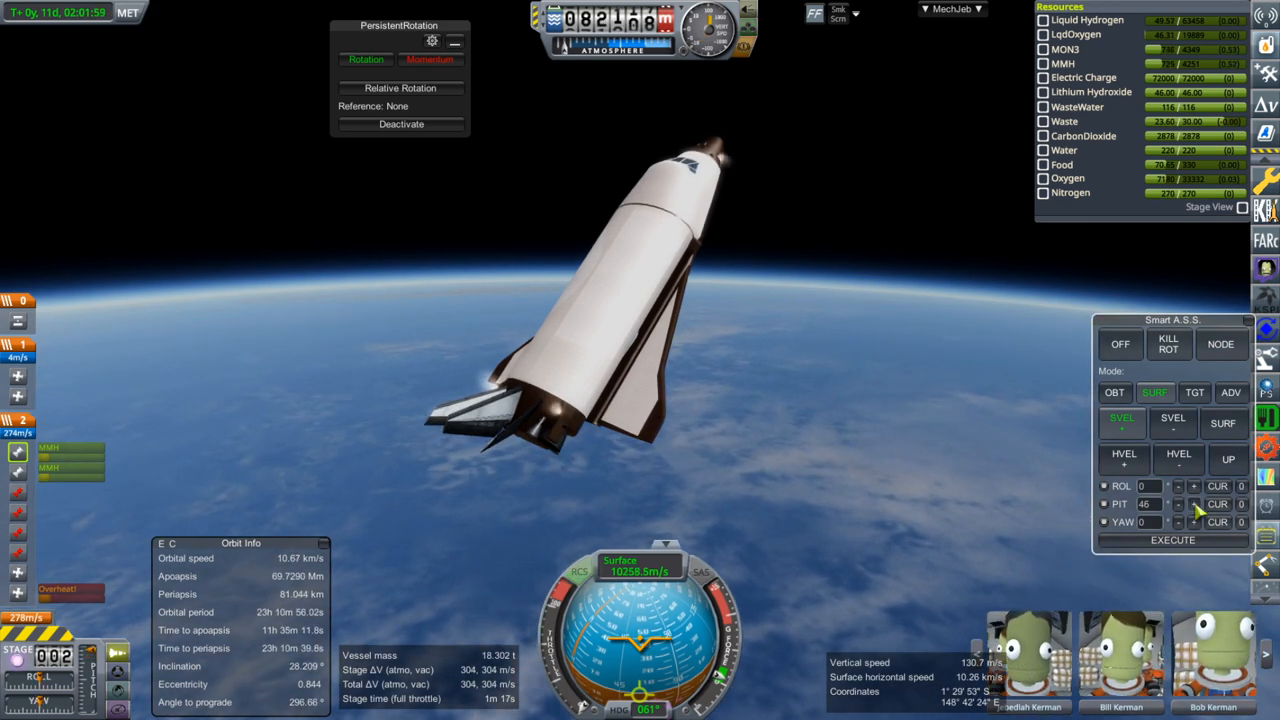